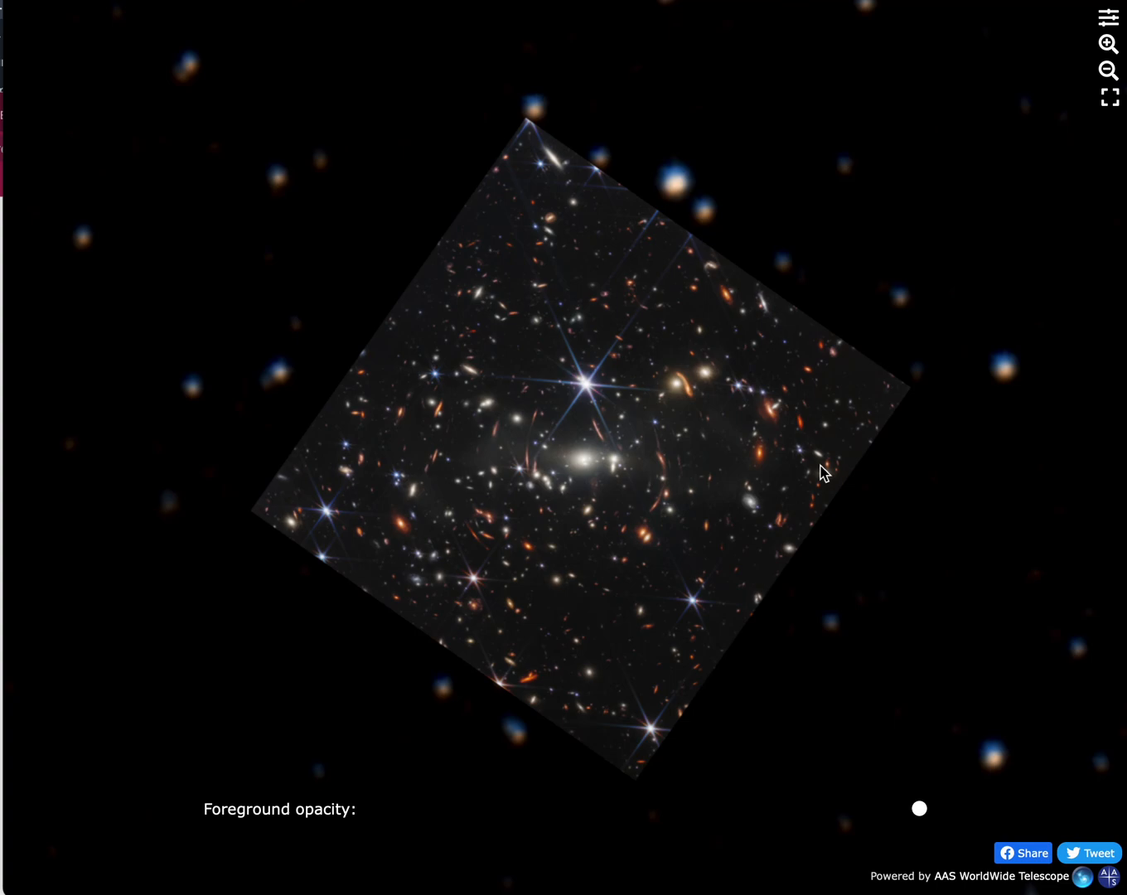
{"action": "mouse_move", "coordinate": [921, 830]}
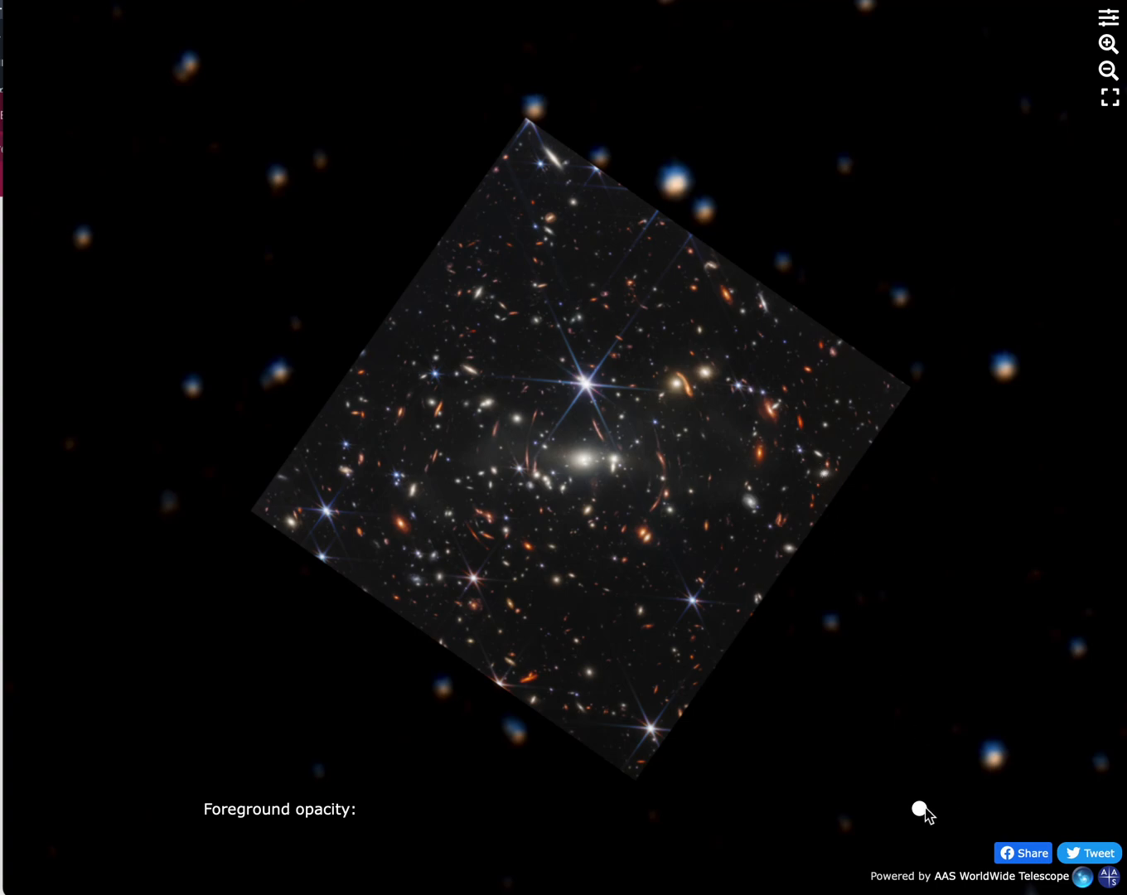
{"action": "mouse_move", "coordinate": [916, 817]}
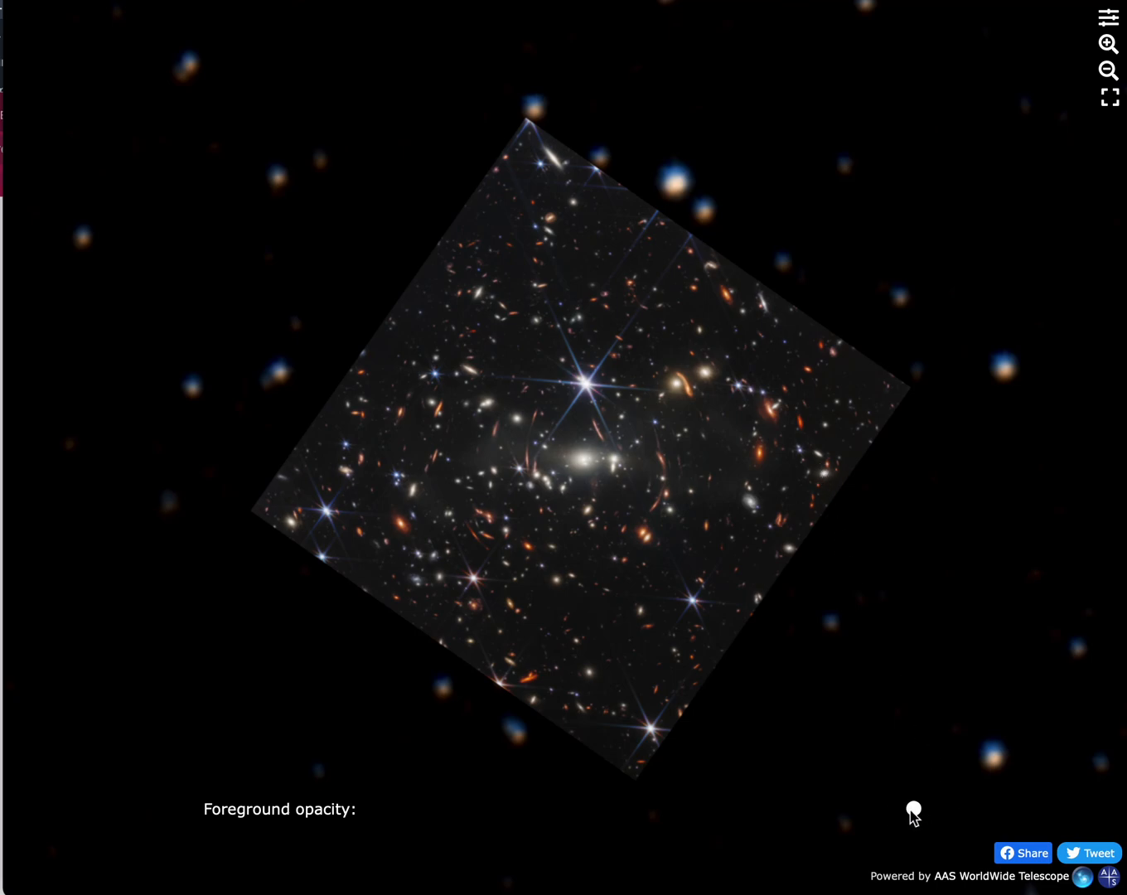
- Lower the JWST image's foreground opacity until barely visible over the optical sky, then restore it to full
{"action": "left_click_drag", "start_coordinate": [912, 809], "coordinate": [633, 809]}
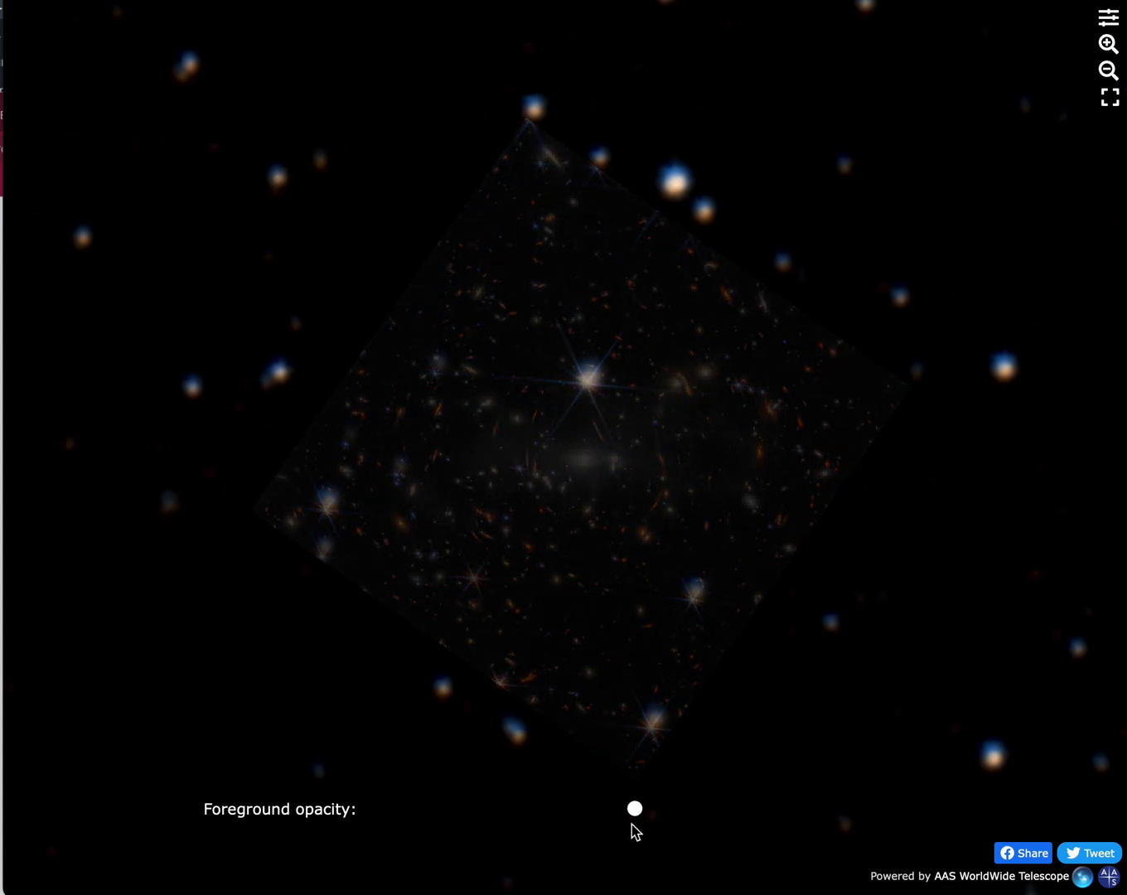
{"action": "left_click_drag", "start_coordinate": [633, 809], "coordinate": [540, 809]}
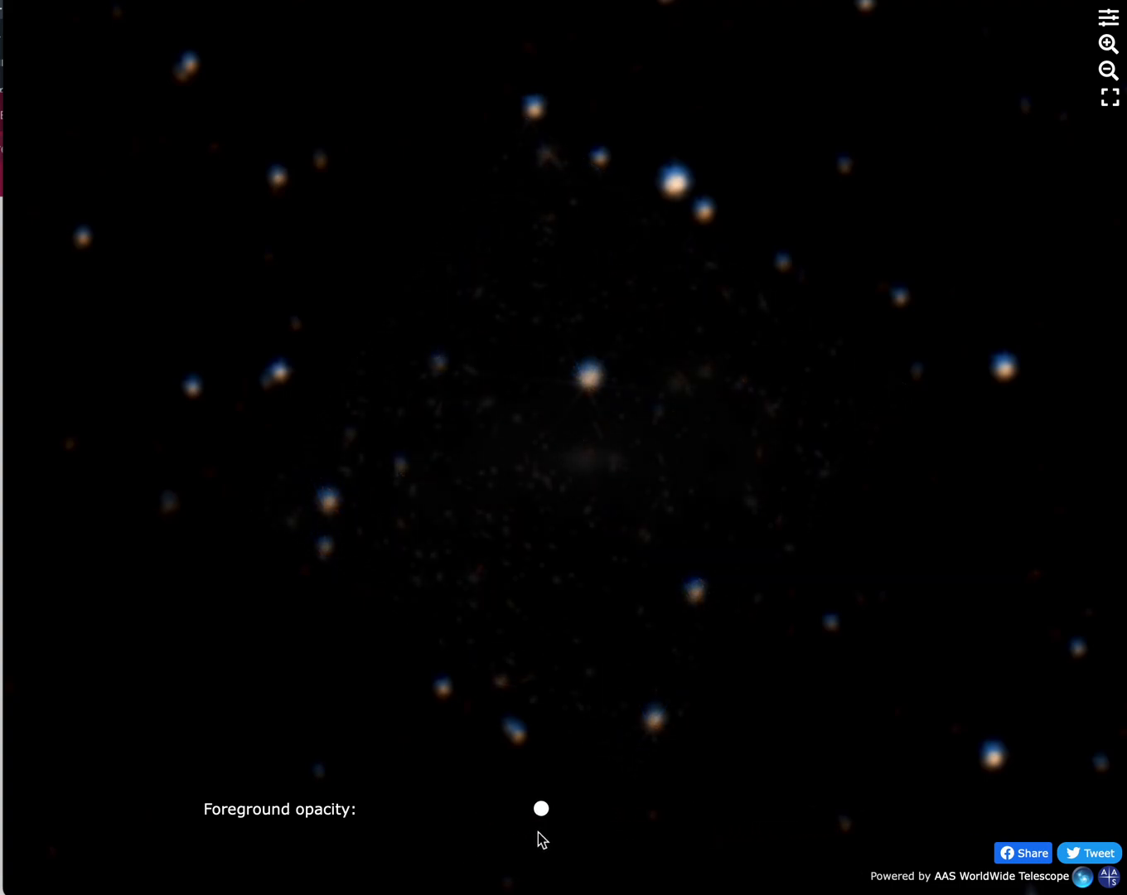
{"action": "left_click_drag", "start_coordinate": [541, 809], "coordinate": [578, 809]}
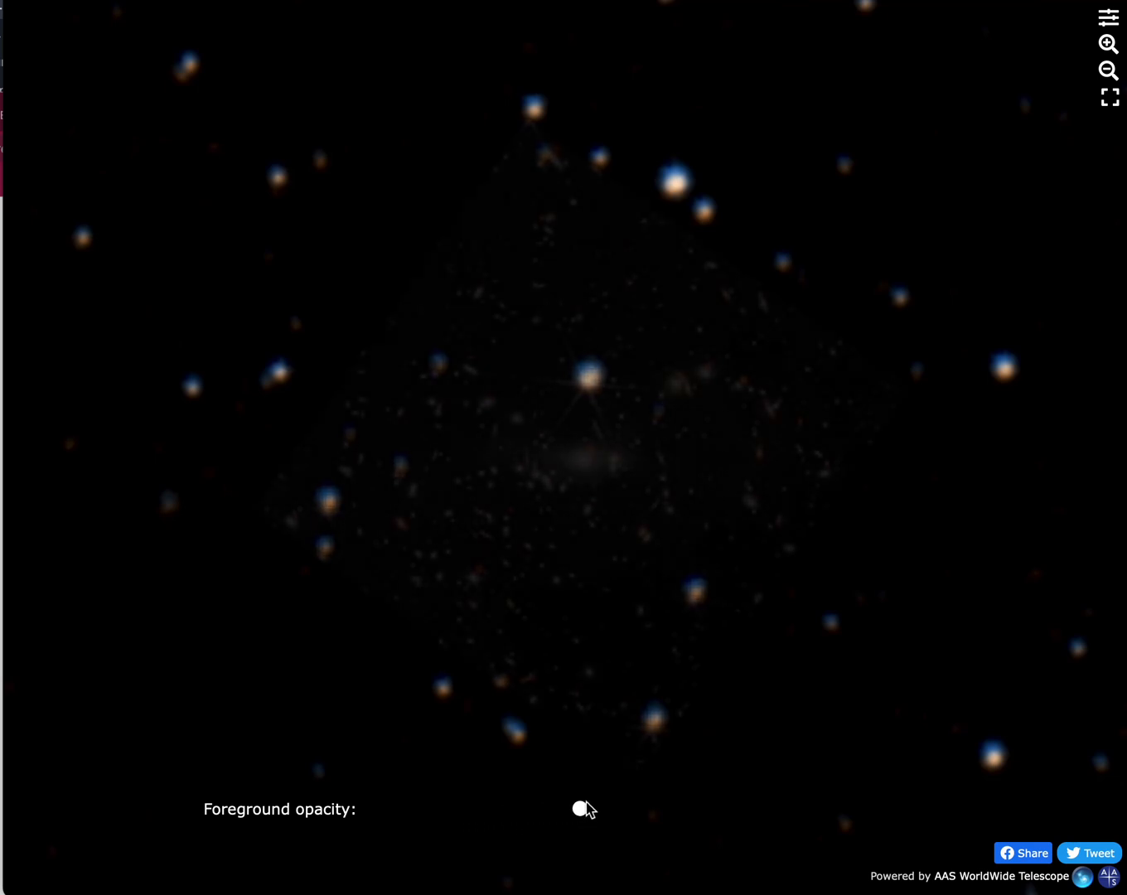
{"action": "left_click_drag", "start_coordinate": [582, 809], "coordinate": [818, 809]}
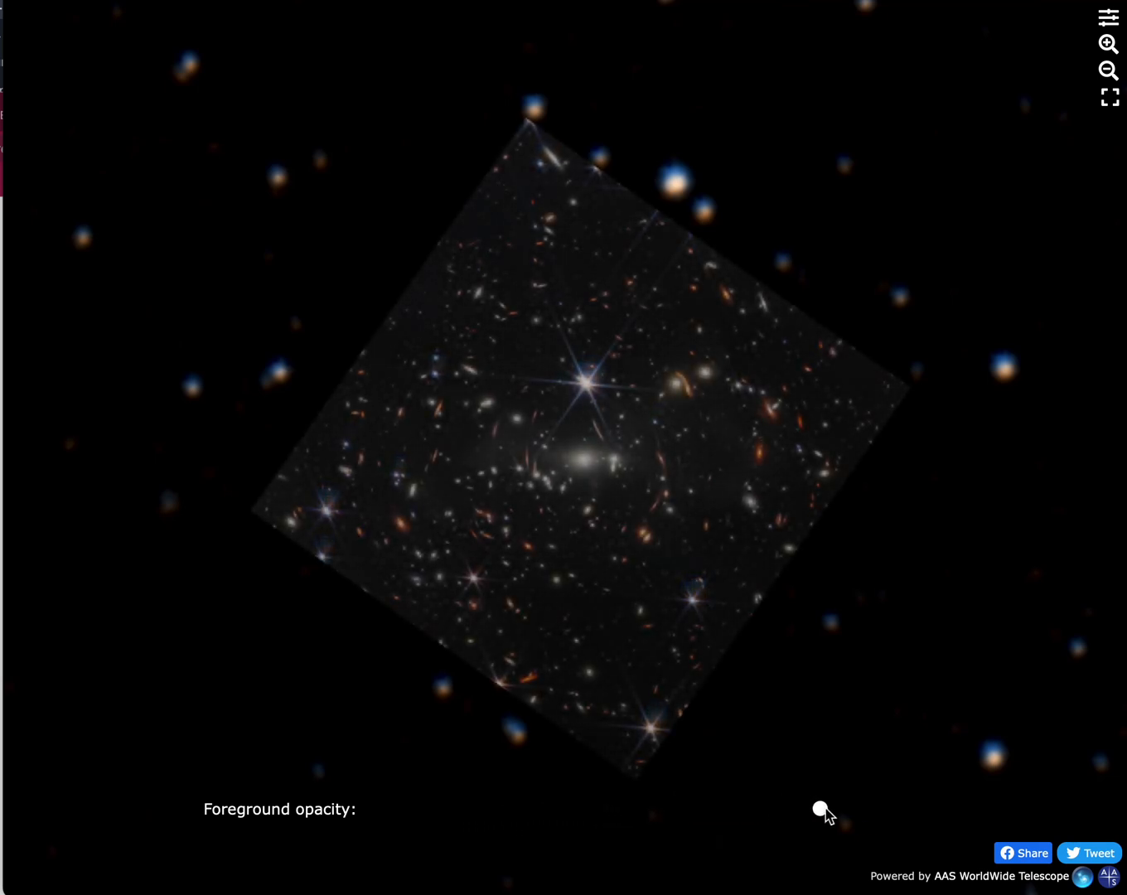
{"action": "left_click_drag", "start_coordinate": [821, 809], "coordinate": [878, 809]}
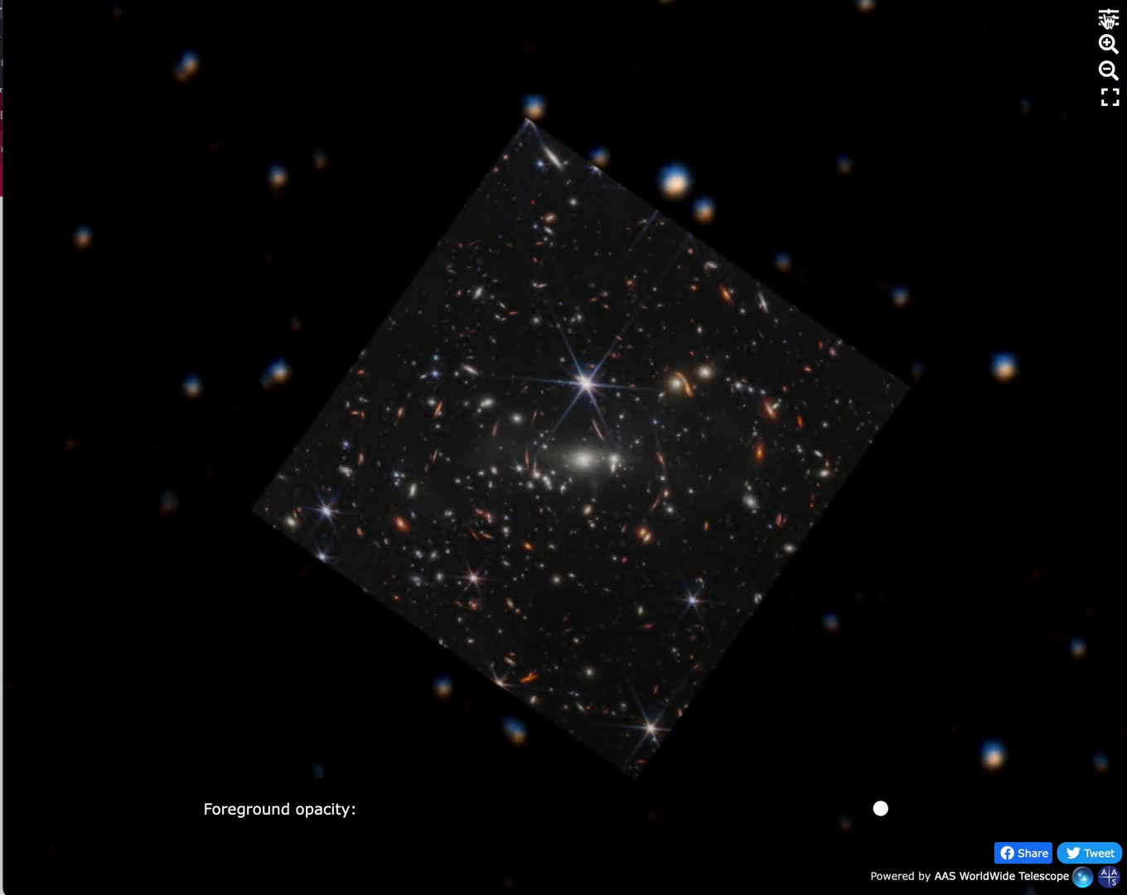
- Switch the background imagery behind the JWST deep field to the unWISE infrared survey
{"action": "left_click", "coordinate": [1108, 16]}
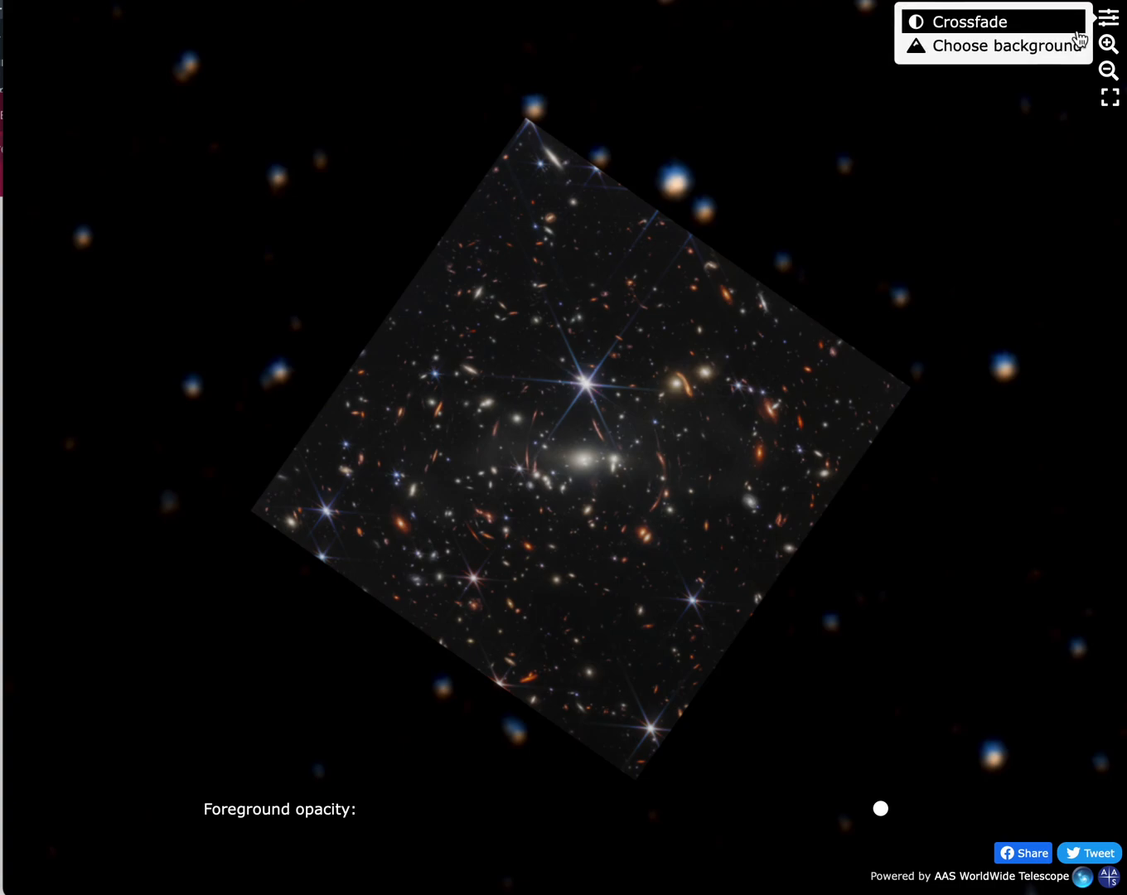
{"action": "left_click", "coordinate": [1006, 46]}
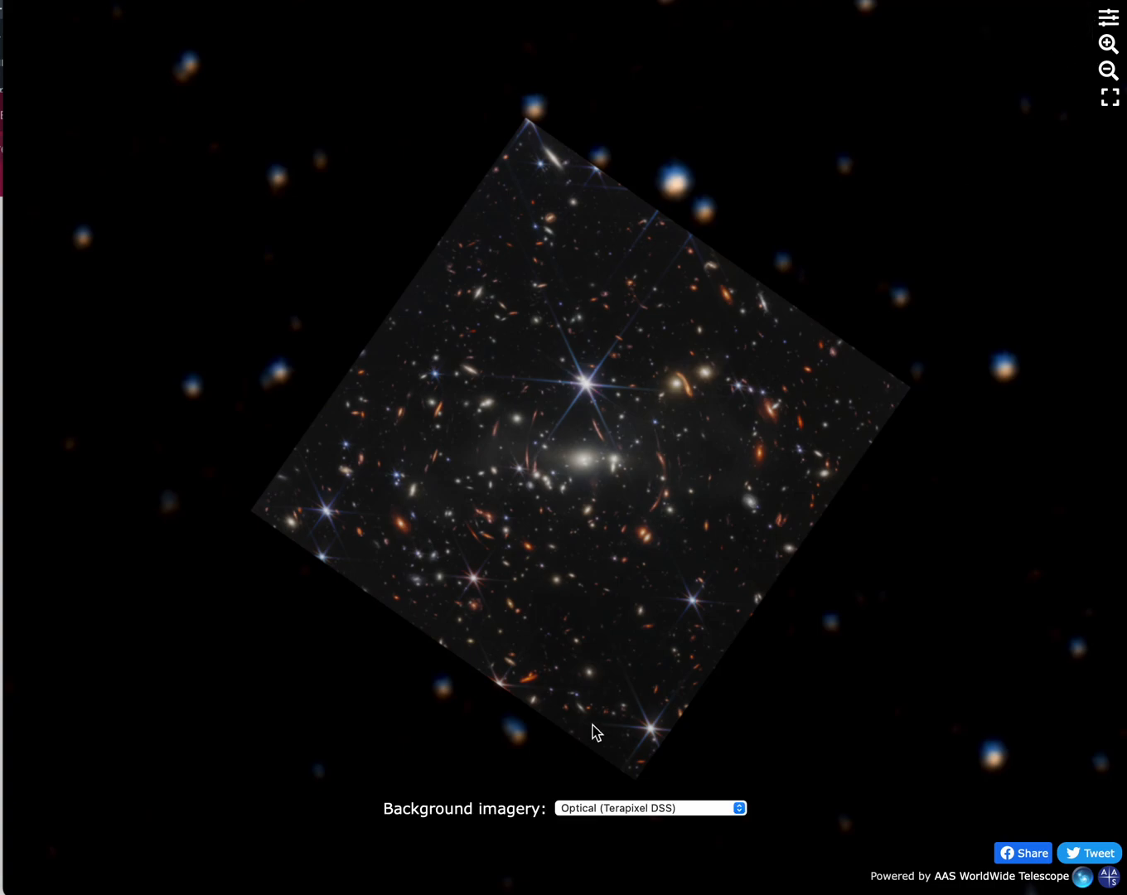
{"action": "left_click", "coordinate": [652, 809]}
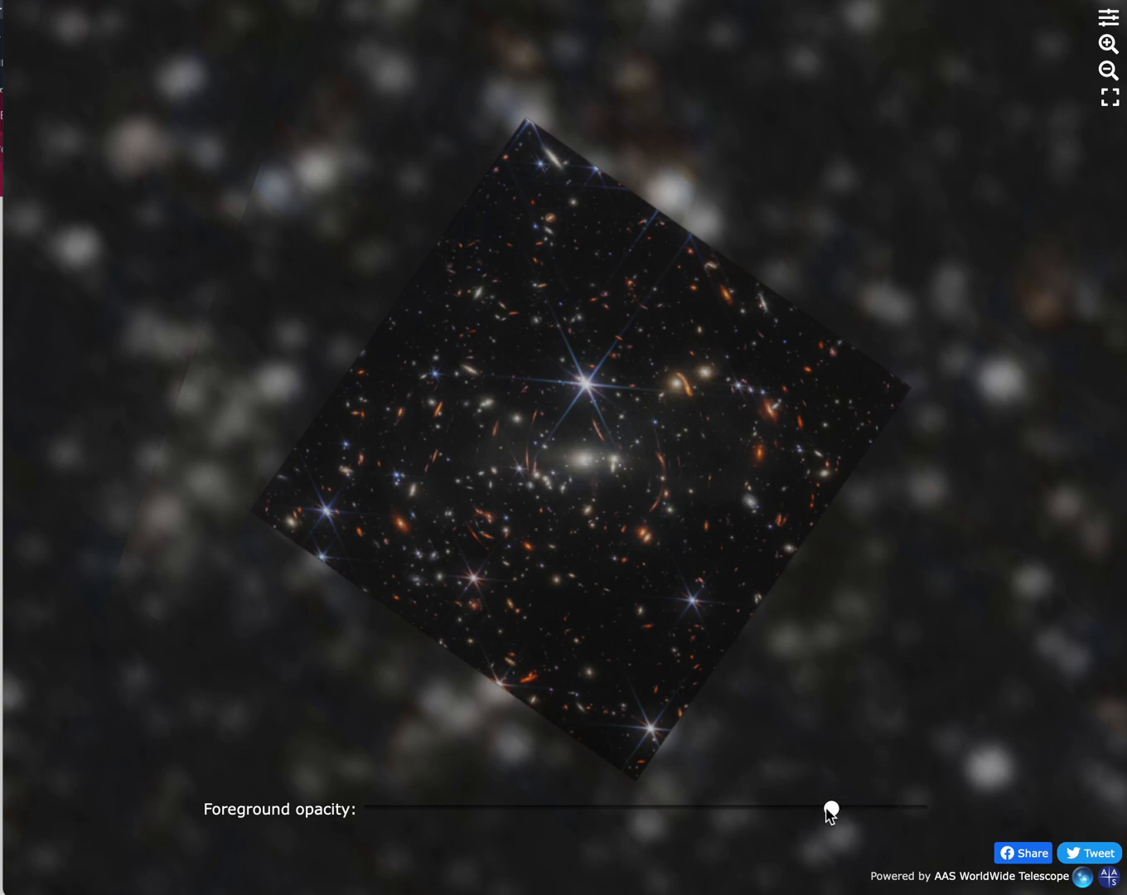
- Drop the JWST image's foreground opacity to zero against the infrared sky, then bring it back to full
{"action": "left_click_drag", "start_coordinate": [832, 805], "coordinate": [530, 809]}
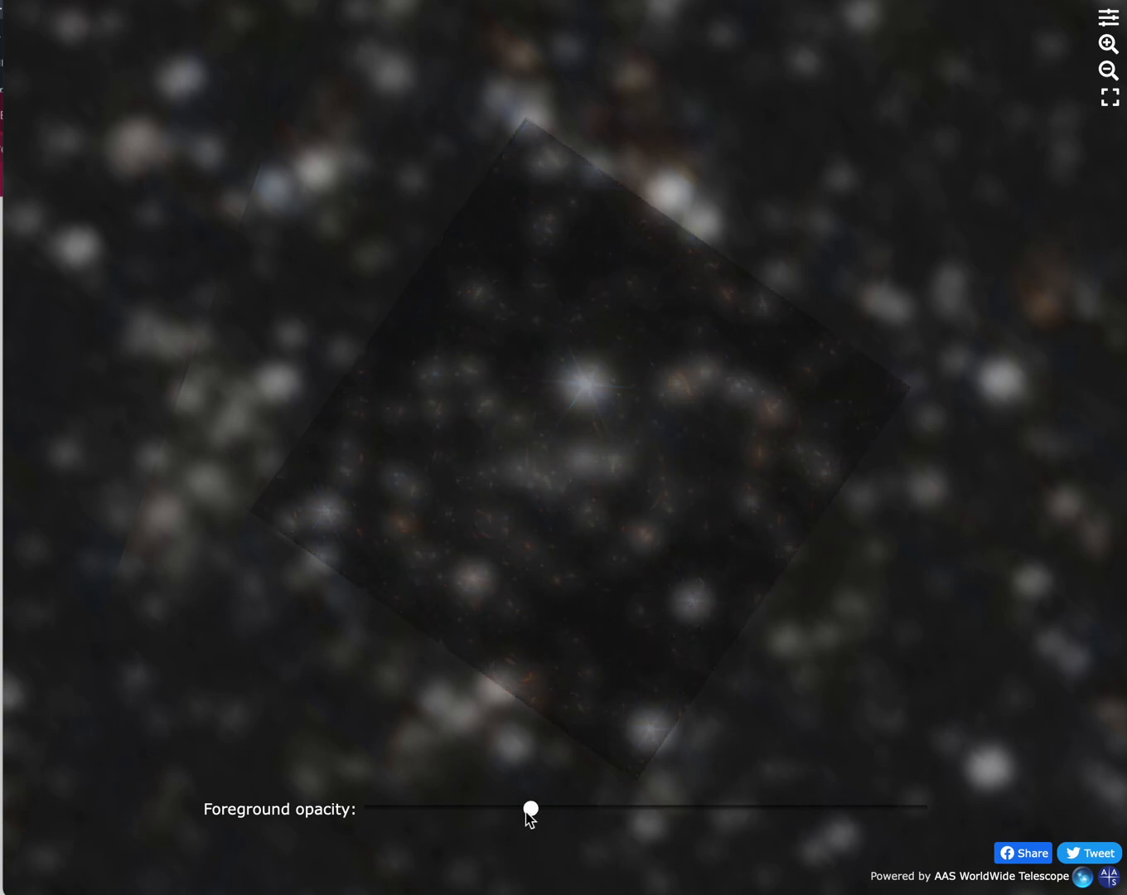
{"action": "left_click_drag", "start_coordinate": [530, 809], "coordinate": [371, 808]}
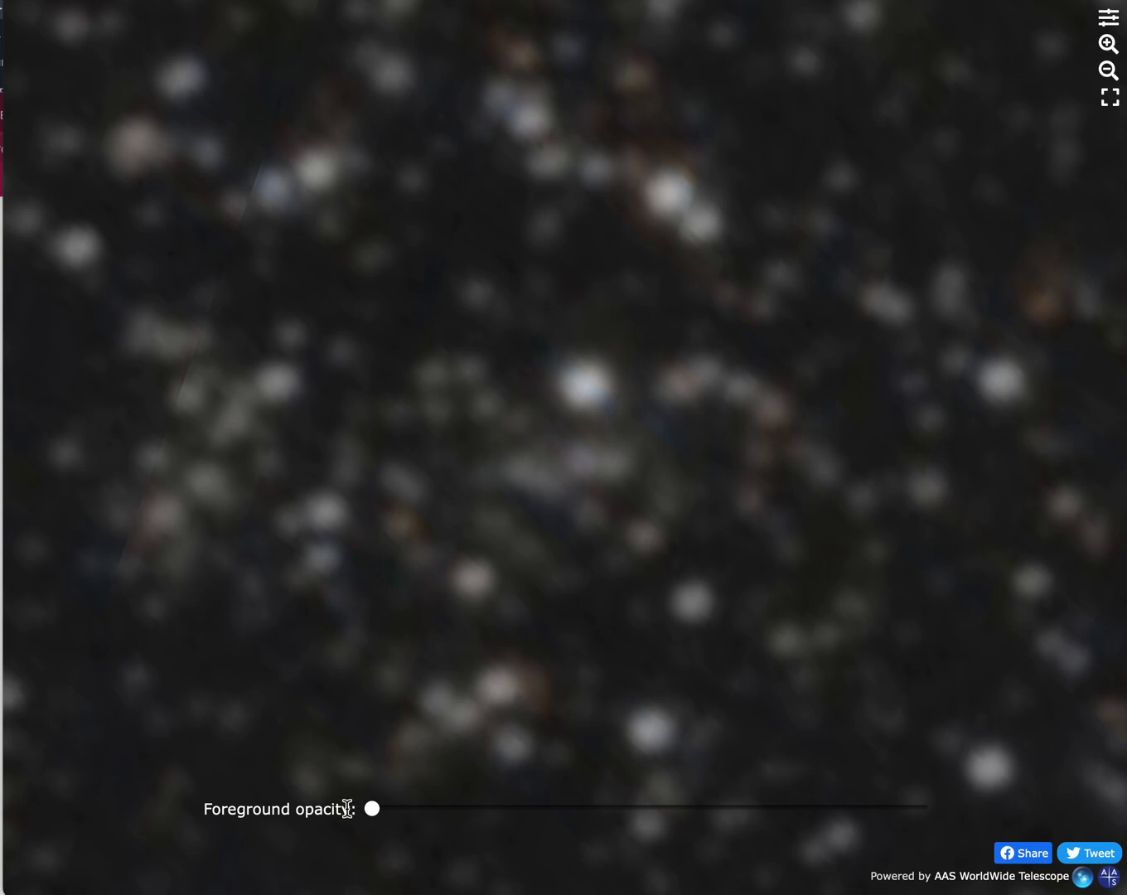
{"action": "left_click_drag", "start_coordinate": [372, 809], "coordinate": [542, 809]}
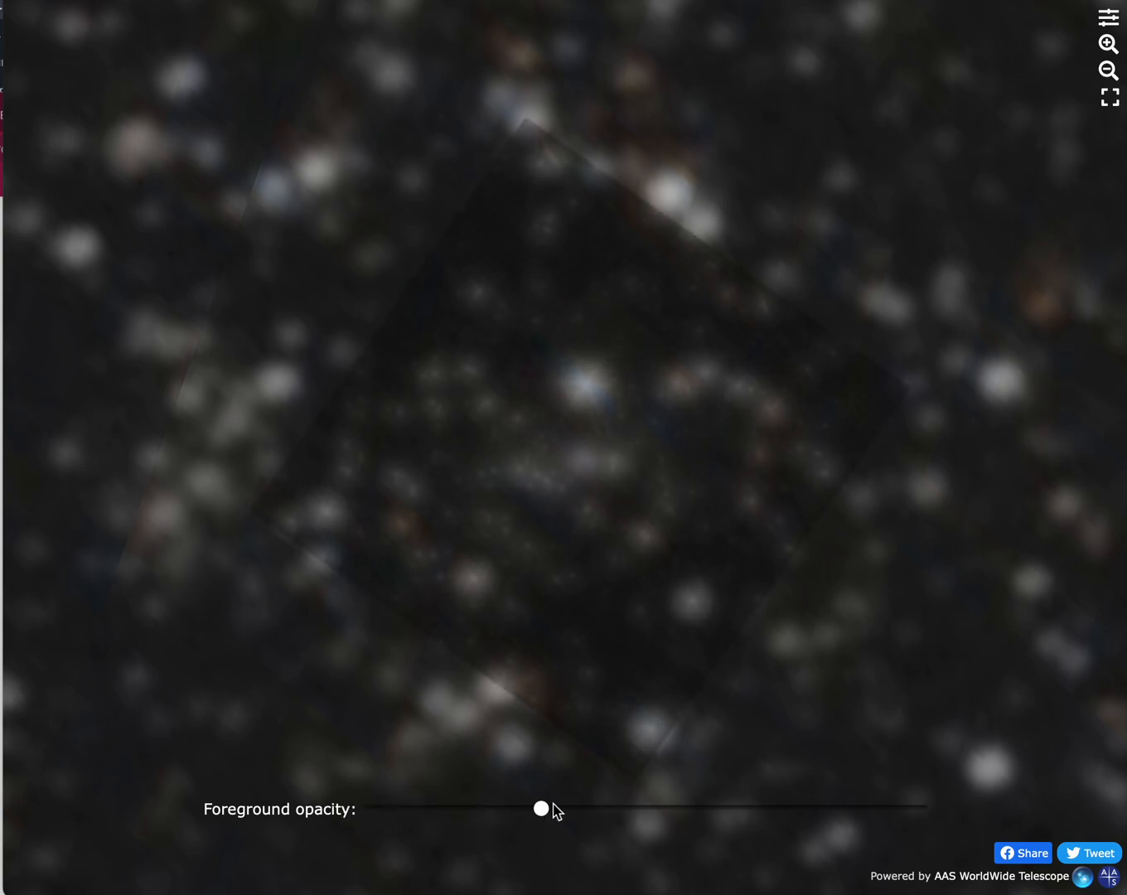
{"action": "left_click_drag", "start_coordinate": [544, 809], "coordinate": [837, 809]}
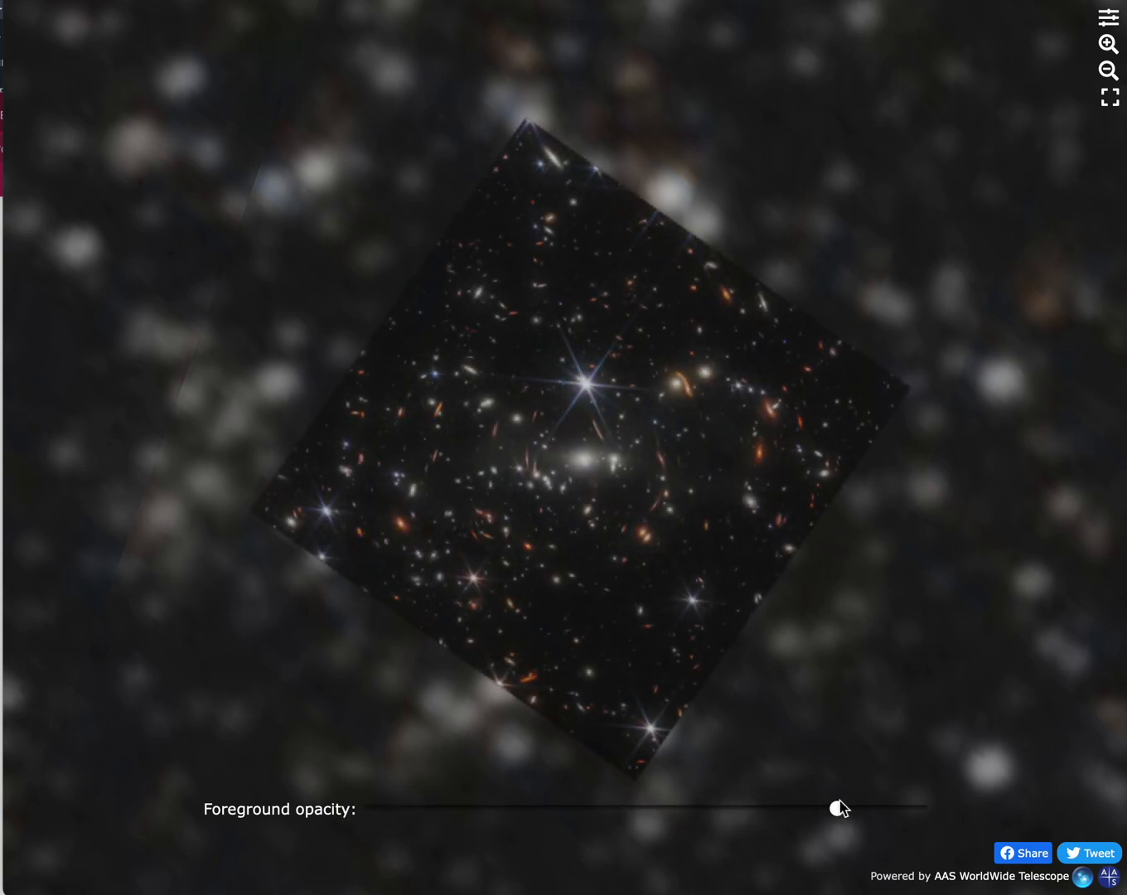
{"action": "left_click_drag", "start_coordinate": [835, 807], "coordinate": [919, 807]}
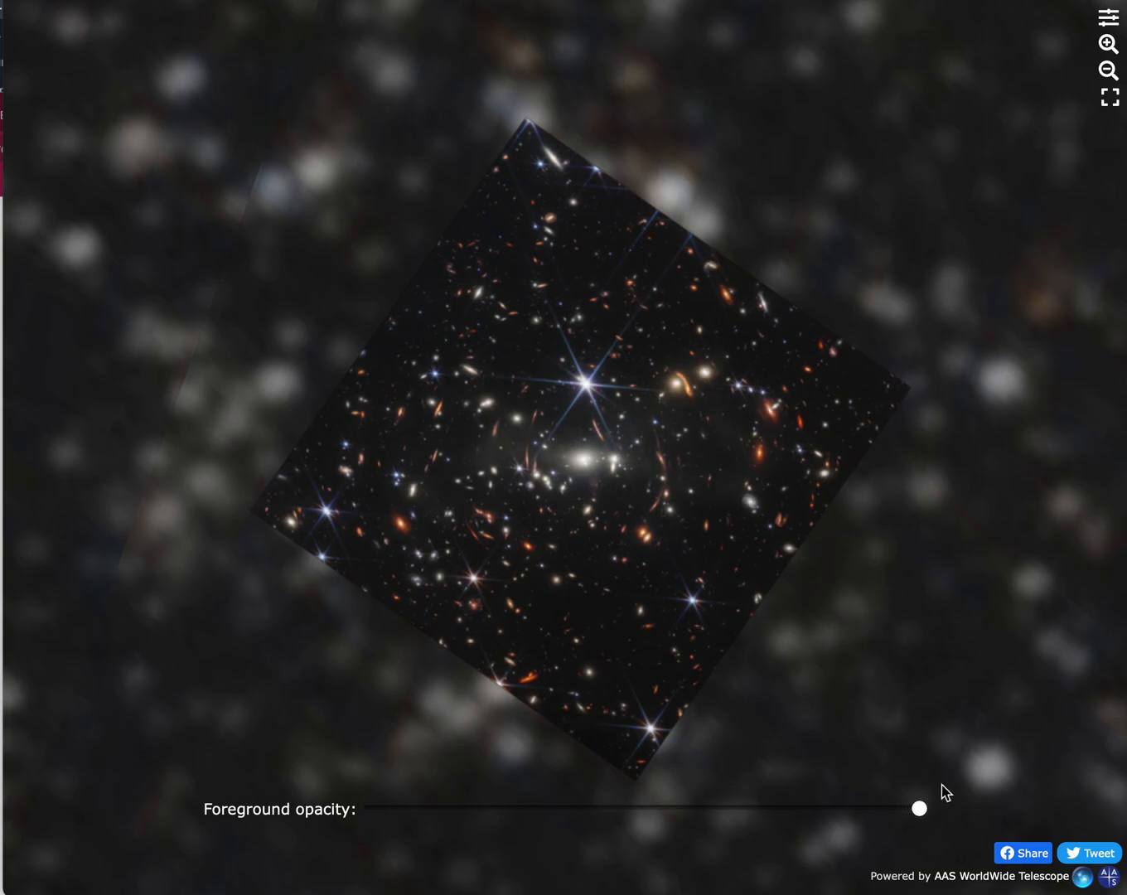